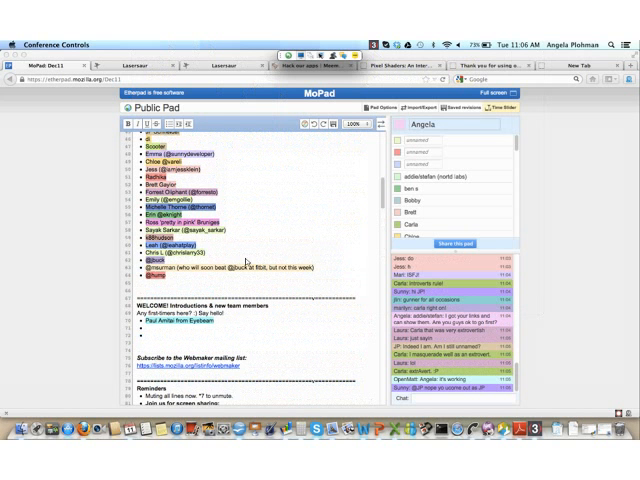
# Scroll through the BOMFu frame-outer parts list down to its total
pyautogui.scroll(-3)
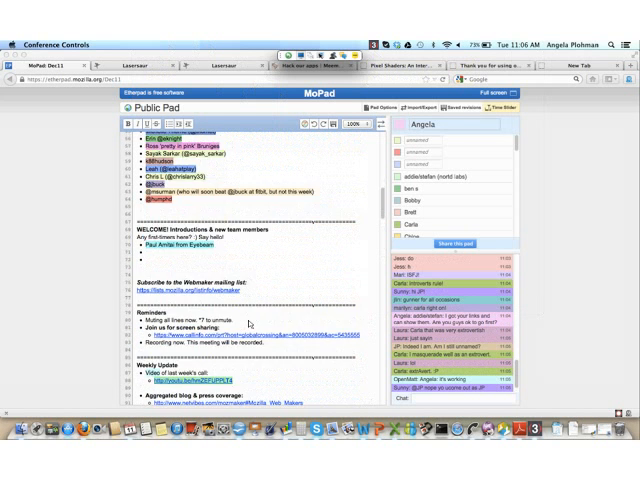
pyautogui.scroll(-3)
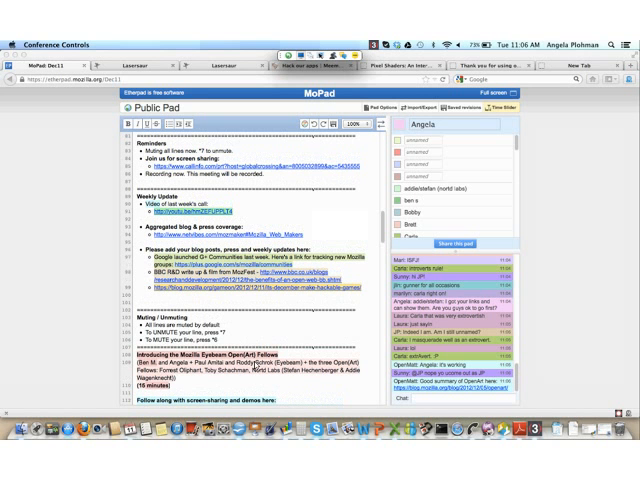
pyautogui.scroll(-3)
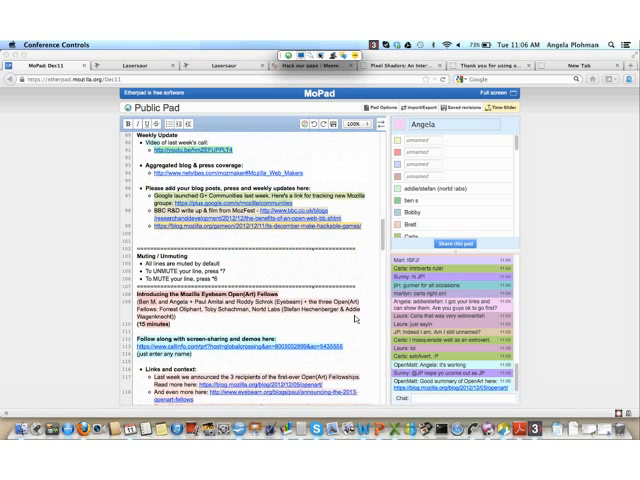
pyautogui.scroll(-3)
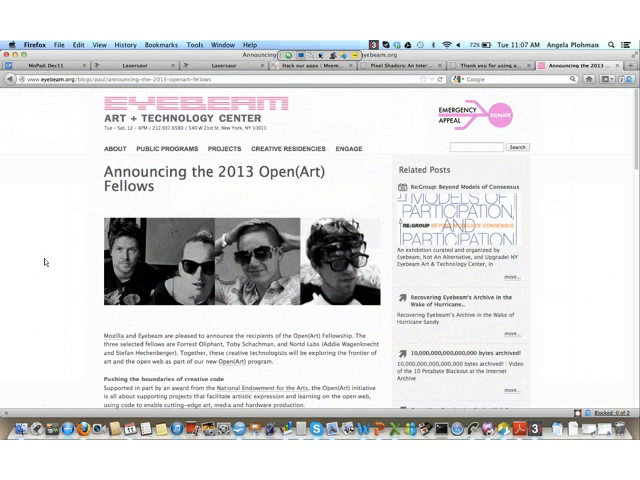
pyautogui.scroll(-3)
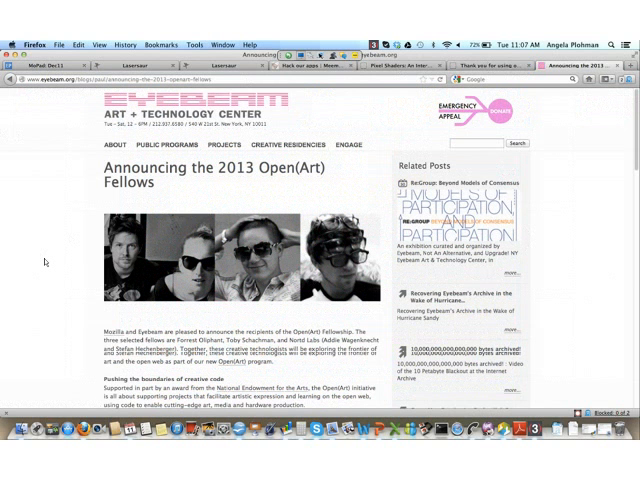
pyautogui.scroll(-3)
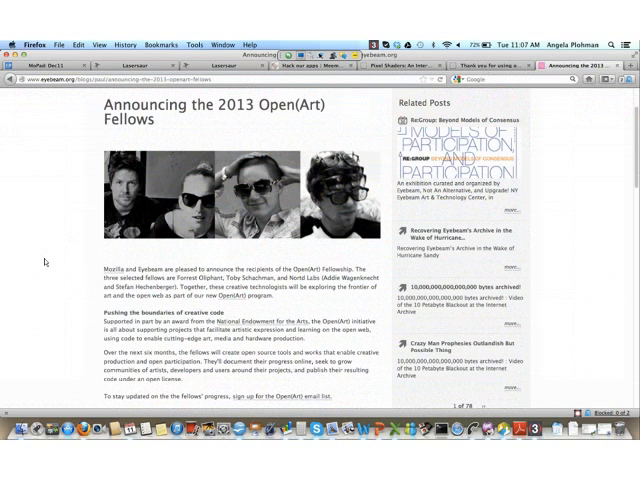
pyautogui.scroll(-3)
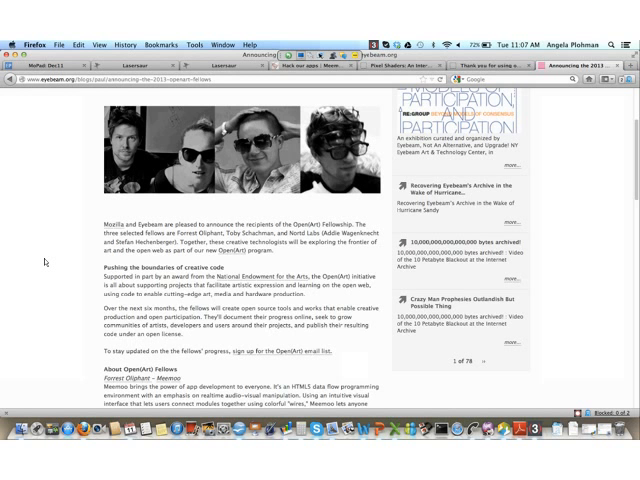
pyautogui.scroll(-3)
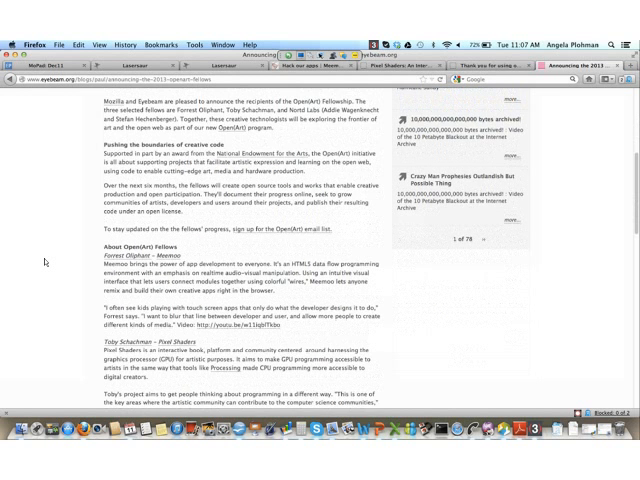
pyautogui.scroll(-3)
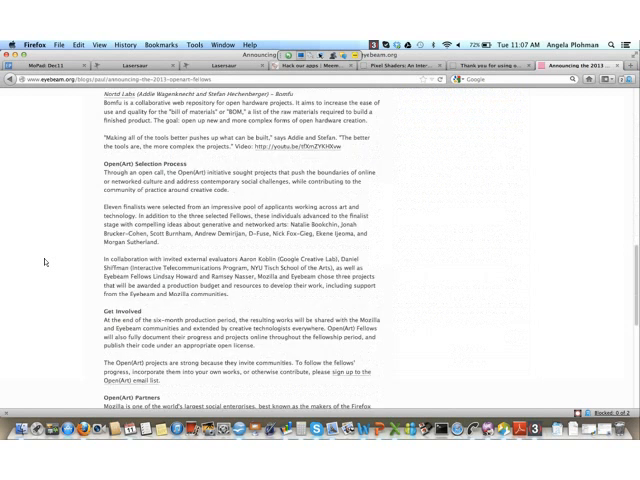
pyautogui.scroll(-3)
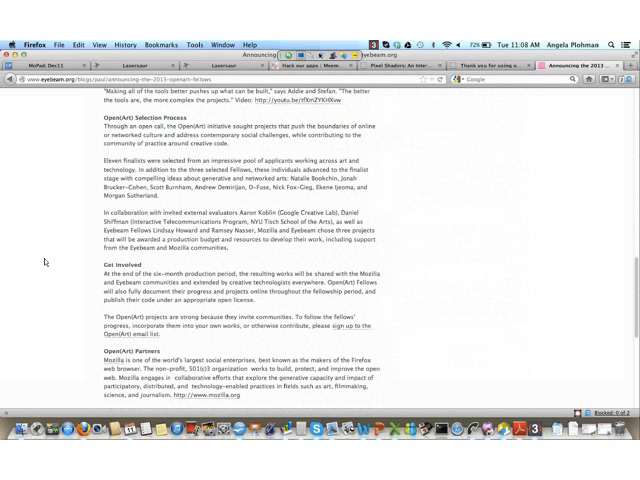
pyautogui.moveTo(256, 228)
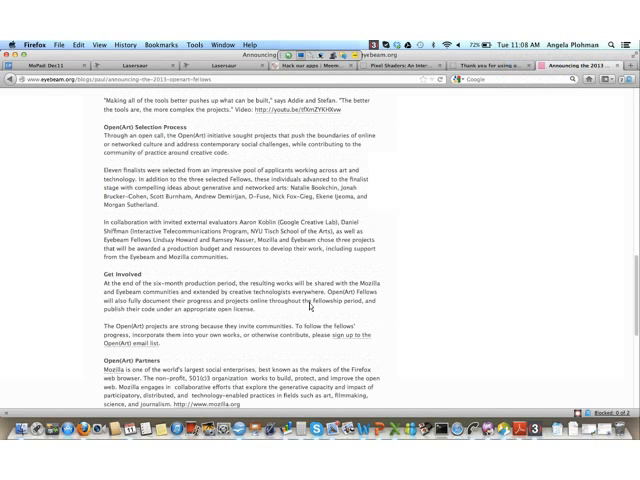
pyautogui.scroll(3)
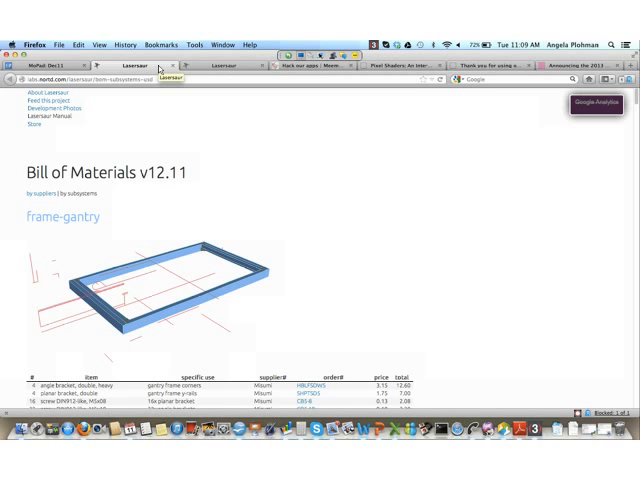
pyautogui.moveTo(448, 164)
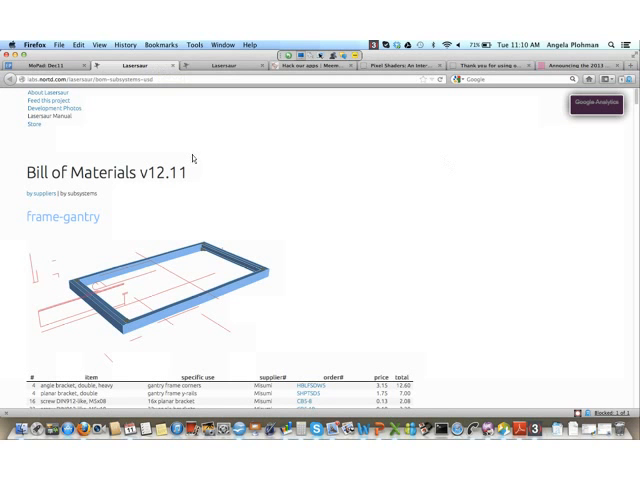
pyautogui.moveTo(232, 126)
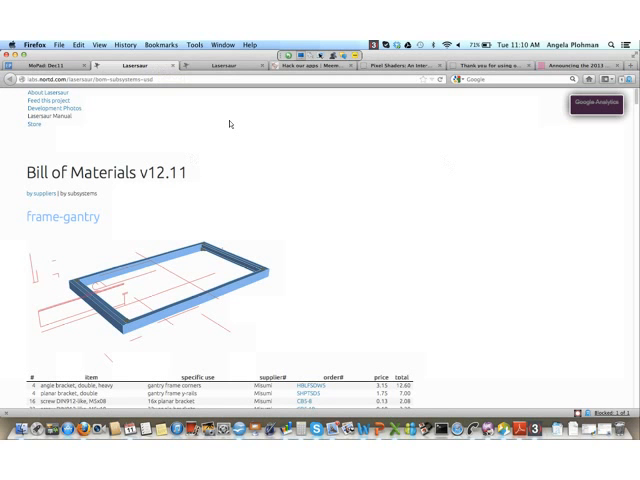
pyautogui.moveTo(228, 88)
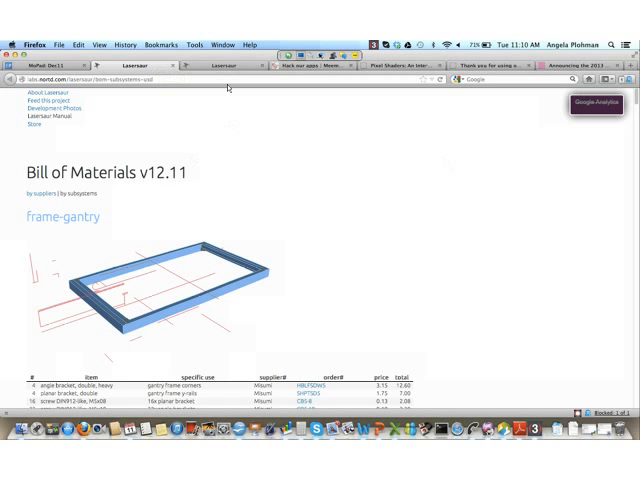
pyautogui.moveTo(256, 164)
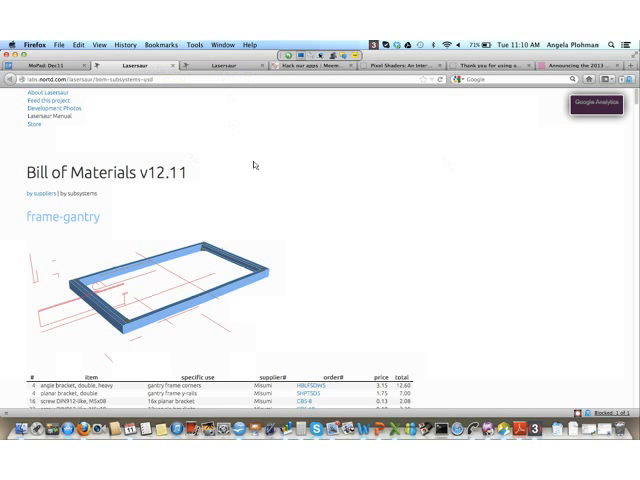
# Scroll on to the frame-door model and its parts table with prices
pyautogui.scroll(-3)
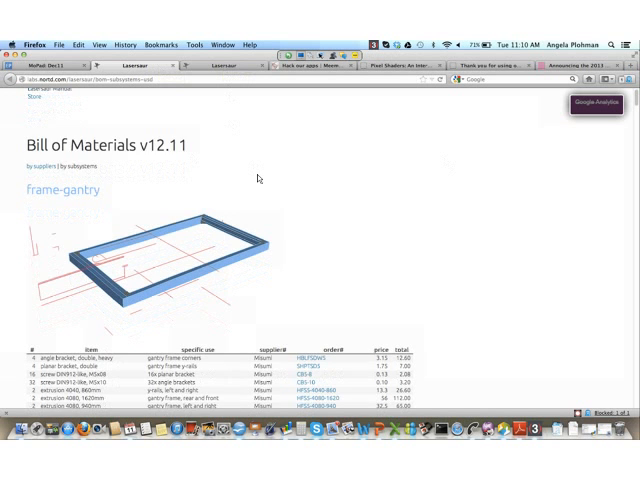
pyautogui.scroll(-3)
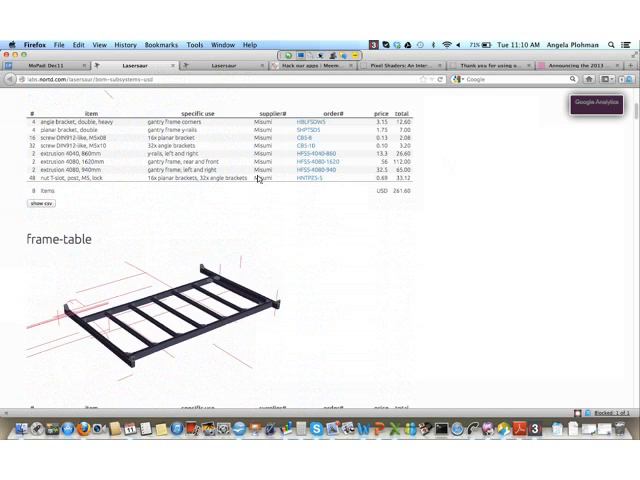
pyautogui.scroll(-3)
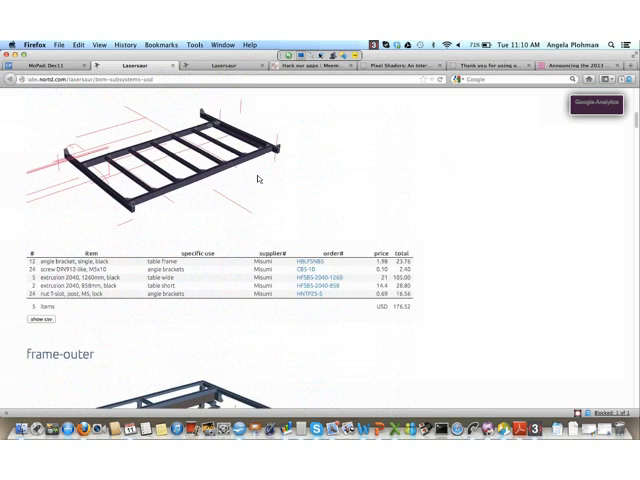
pyautogui.scroll(-3)
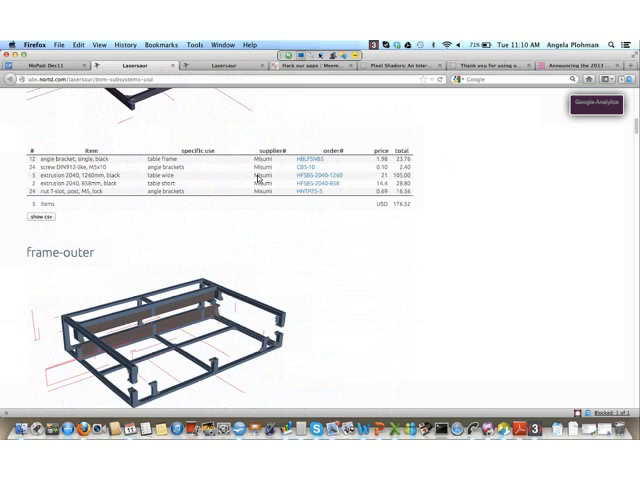
pyautogui.scroll(-3)
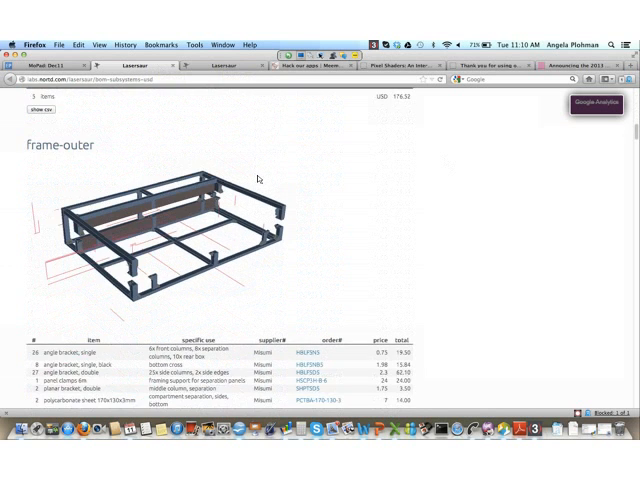
pyautogui.scroll(-3)
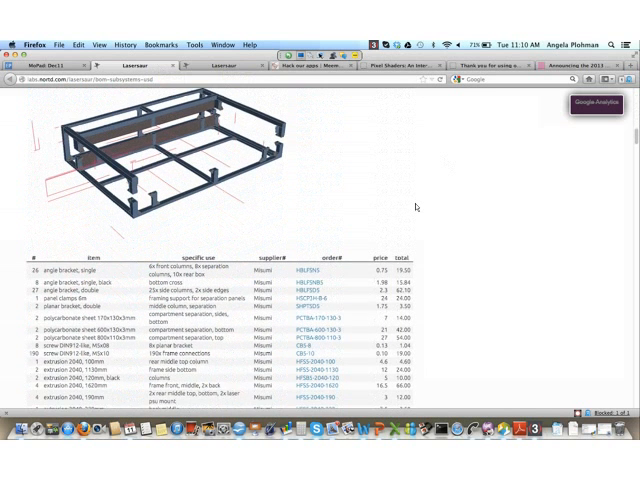
pyautogui.scroll(-3)
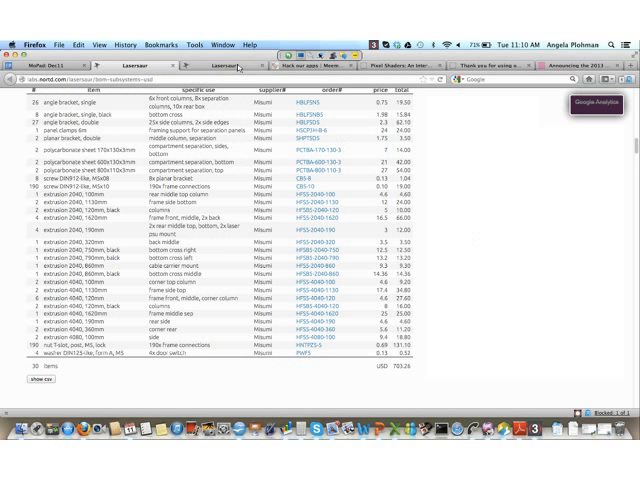
pyautogui.moveTo(448, 202)
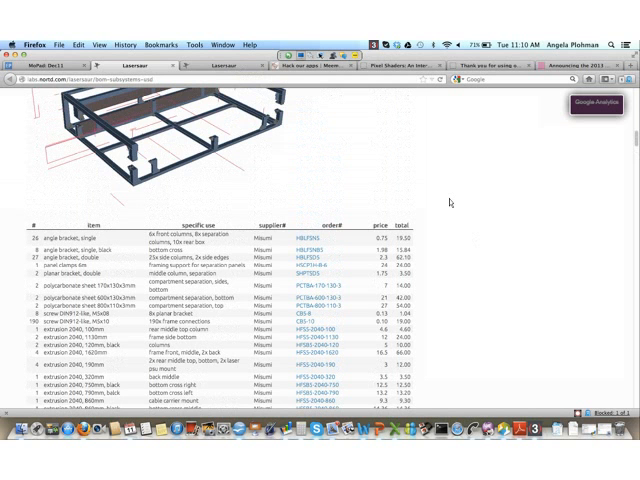
pyautogui.scroll(-3)
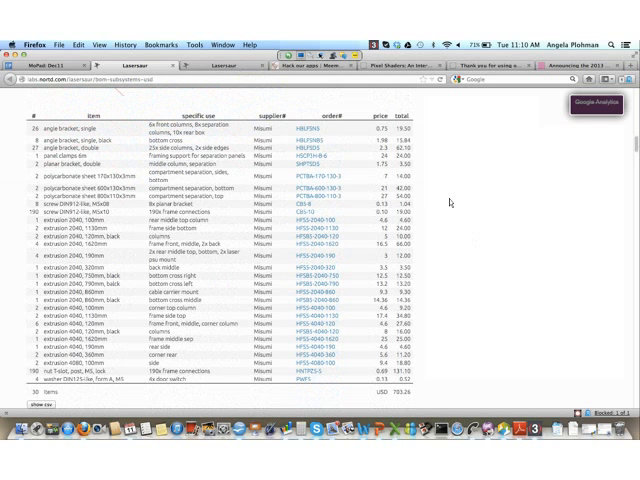
pyautogui.scroll(-3)
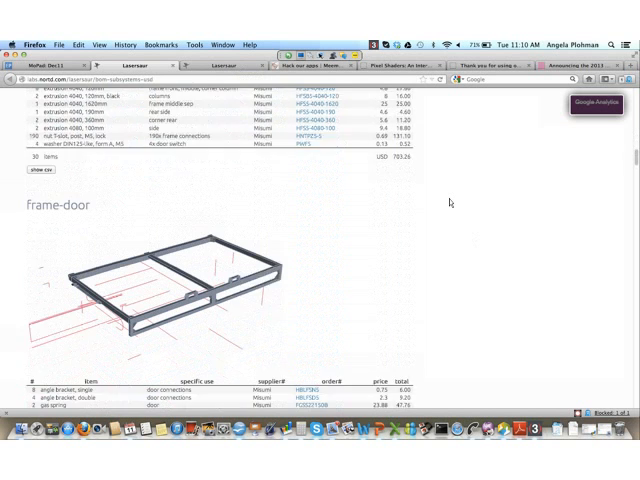
pyautogui.scroll(-3)
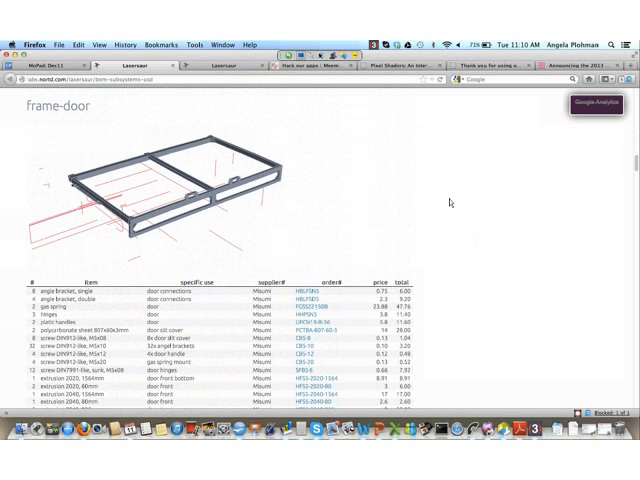
pyautogui.scroll(-3)
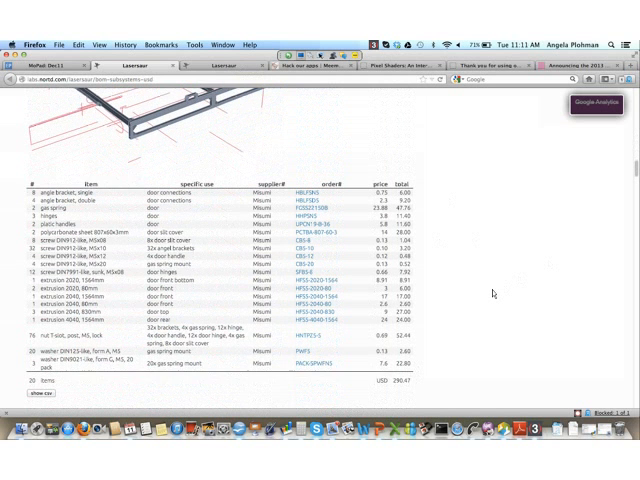
# Scroll through the y-cart and y-drive parts tables to their totals until the x-drive heading appears
pyautogui.scroll(-3)
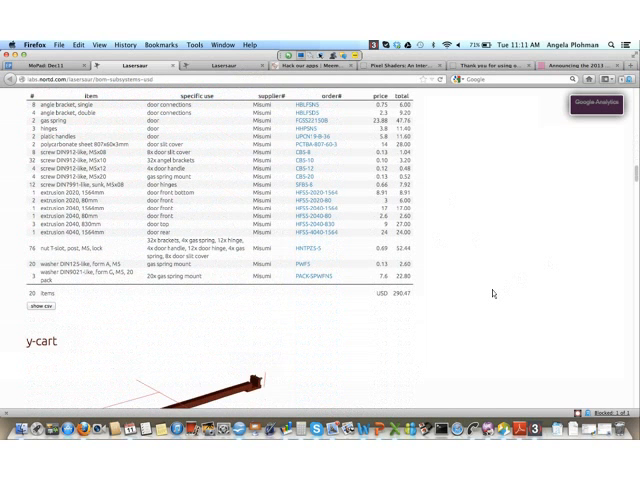
pyautogui.scroll(-3)
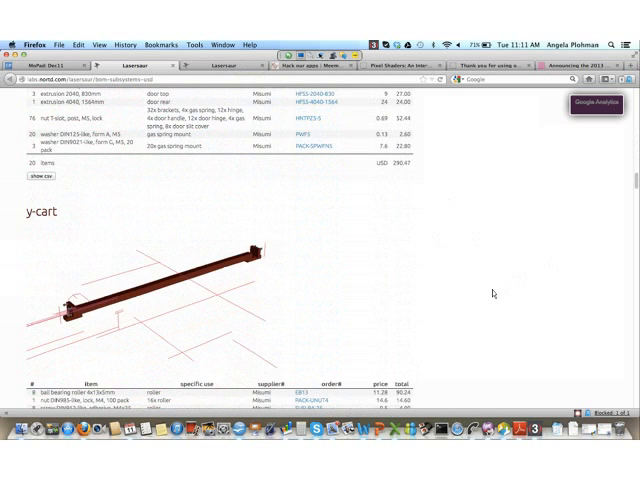
pyautogui.scroll(-3)
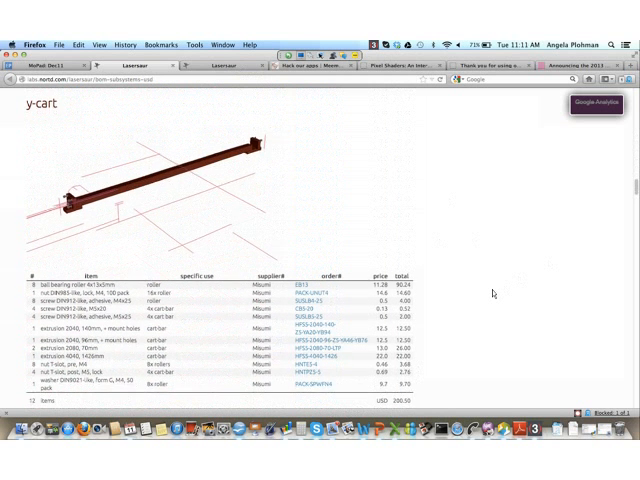
pyautogui.scroll(-3)
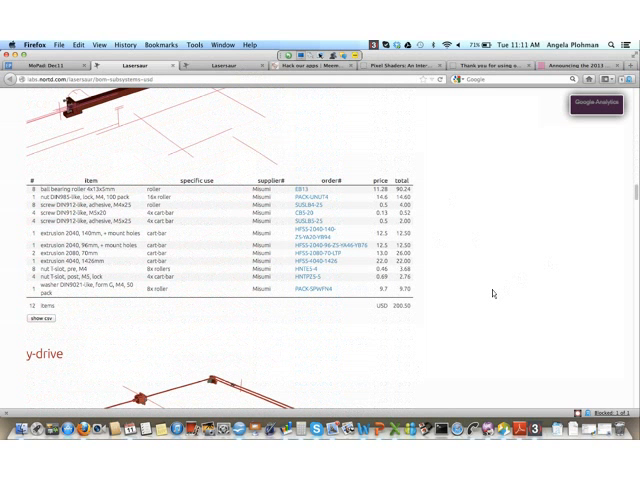
pyautogui.scroll(-3)
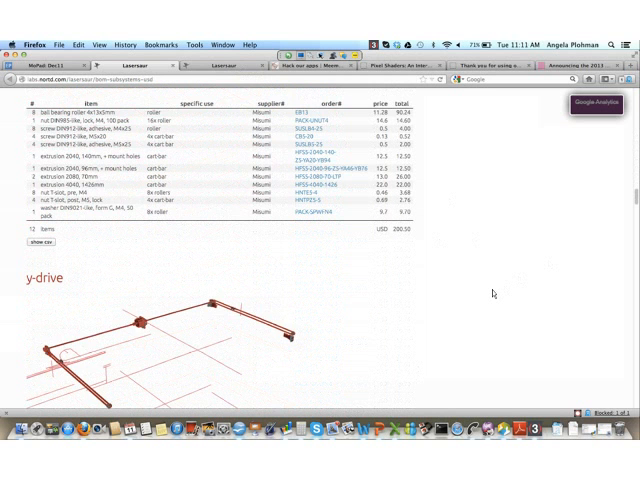
pyautogui.scroll(-3)
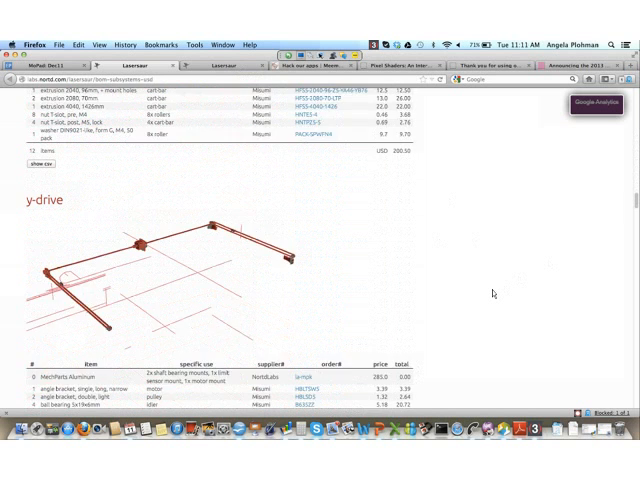
pyautogui.scroll(-3)
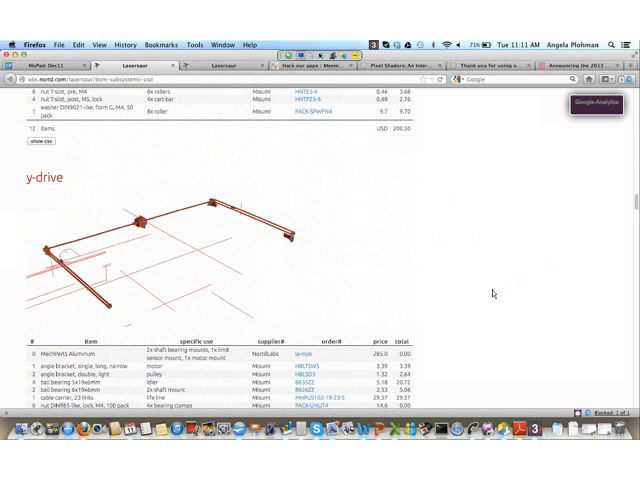
pyautogui.scroll(-3)
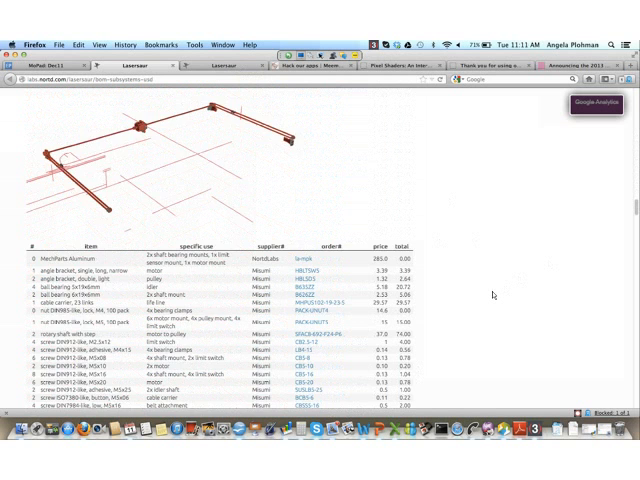
pyautogui.scroll(-3)
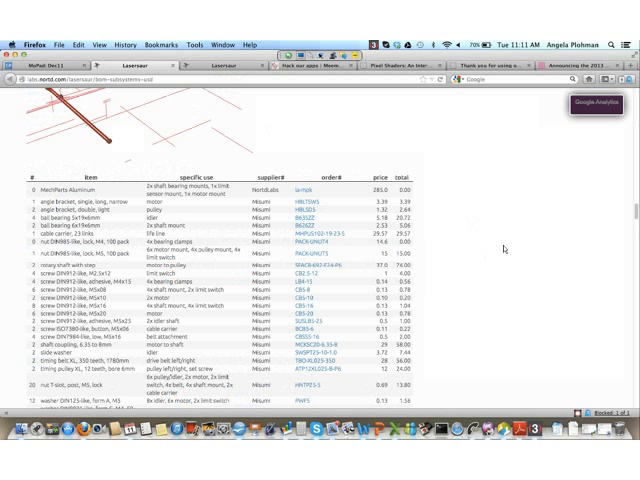
pyautogui.scroll(-3)
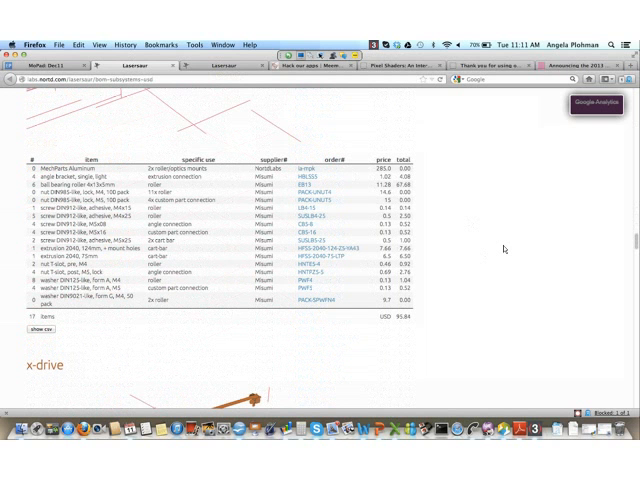
pyautogui.moveTo(504, 250)
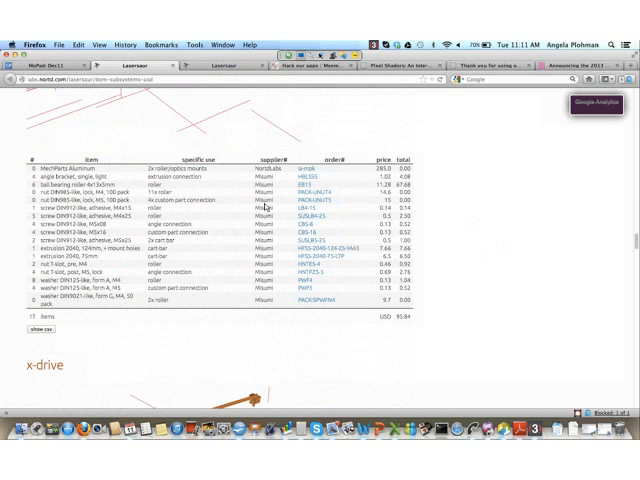
# Scroll through the x-drive parts list down to its total
pyautogui.scroll(-3)
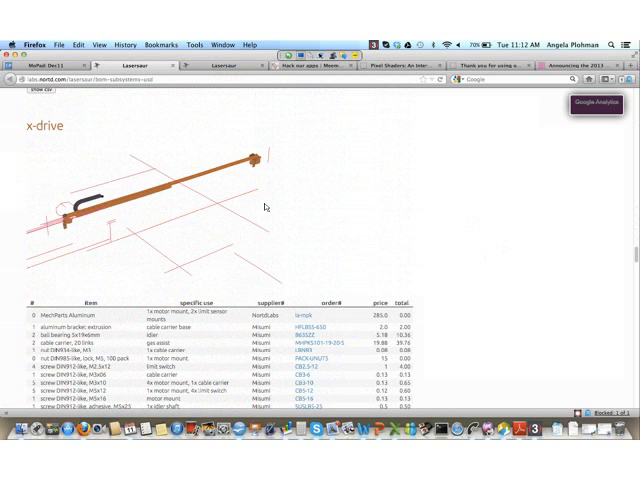
pyautogui.scroll(-3)
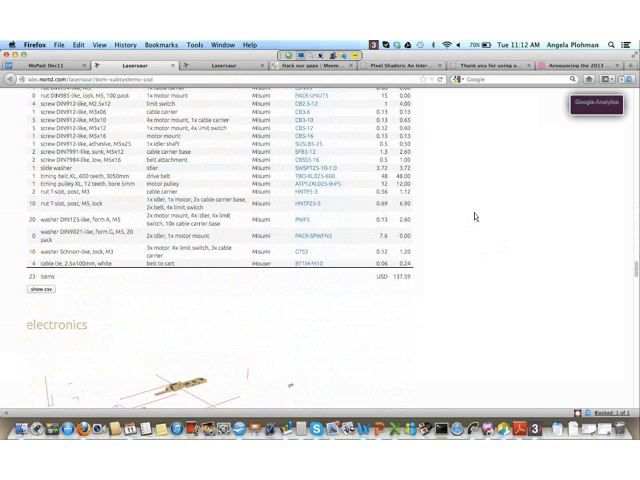
pyautogui.scroll(-3)
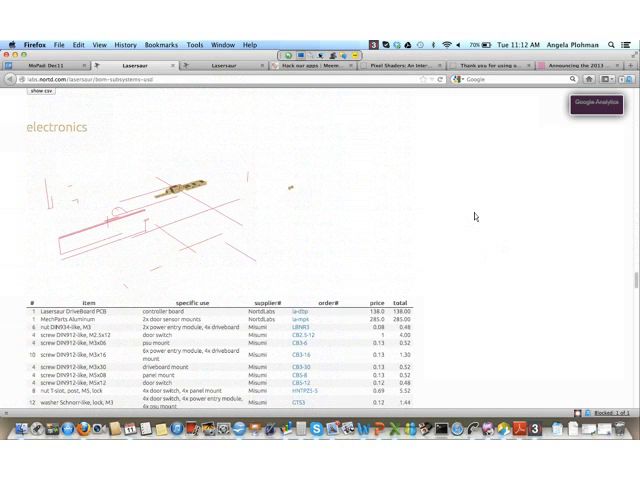
pyautogui.scroll(-3)
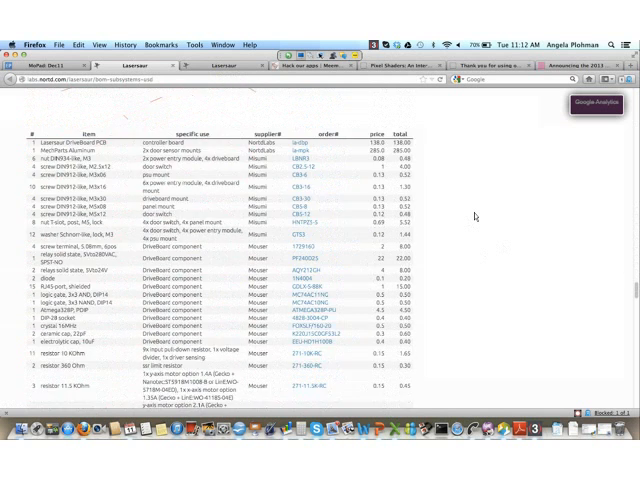
pyautogui.scroll(-3)
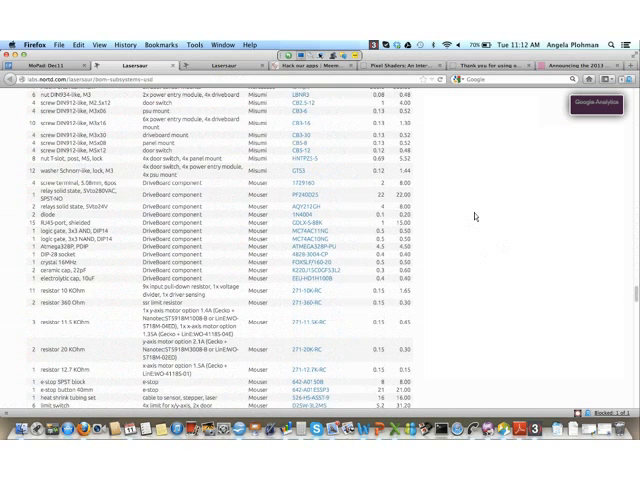
pyautogui.scroll(-3)
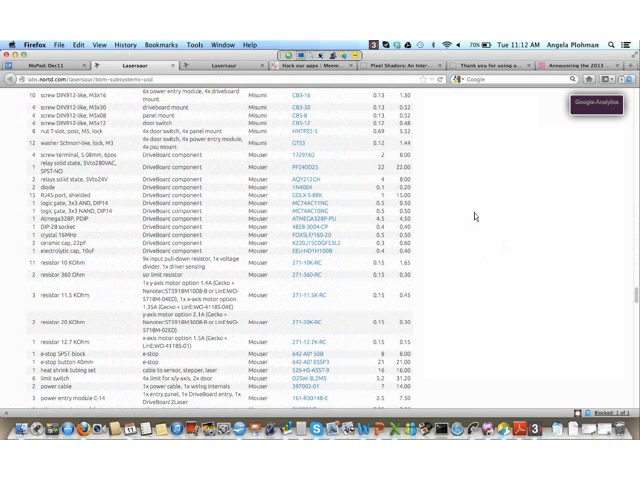
pyautogui.scroll(-3)
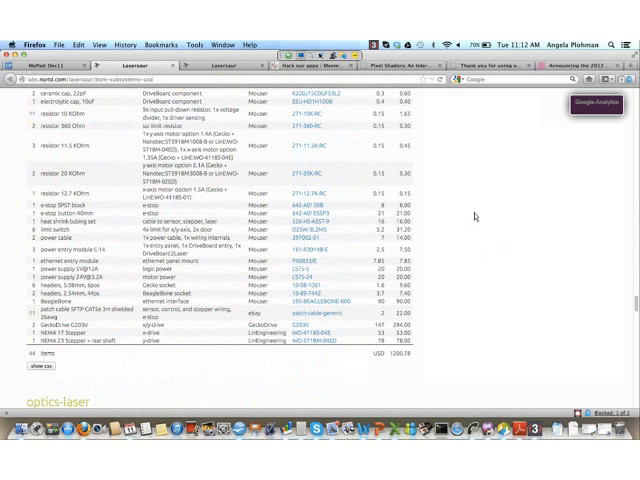
pyautogui.scroll(-3)
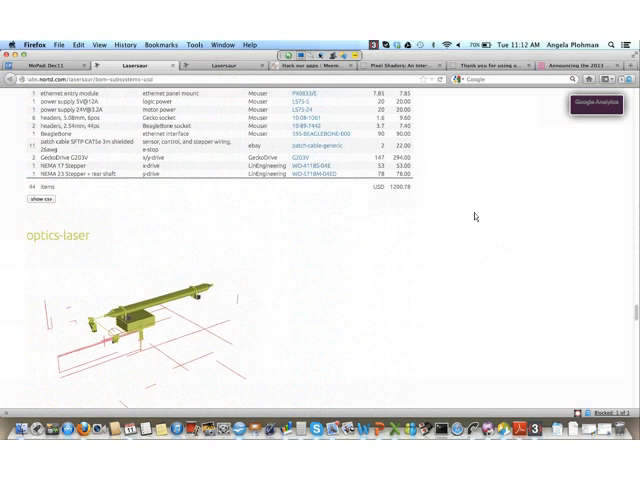
pyautogui.scroll(-3)
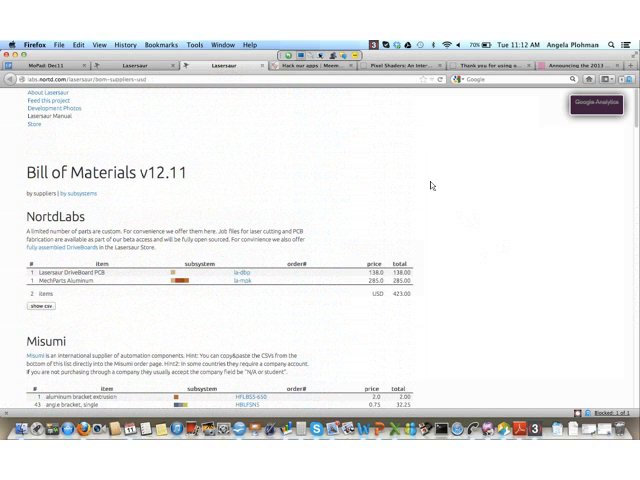
pyautogui.moveTo(520, 256)
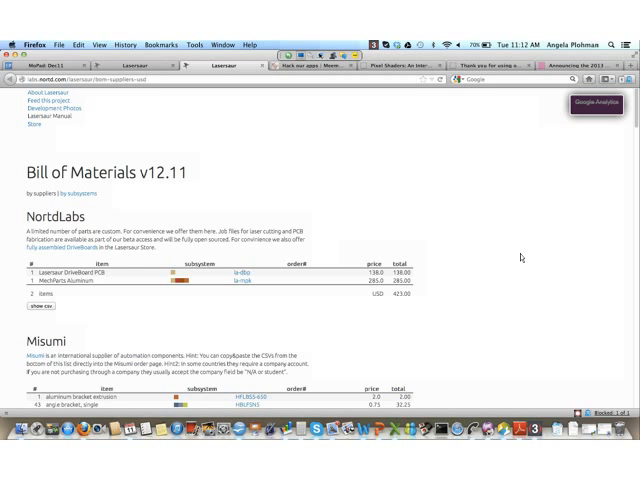
pyautogui.scroll(-3)
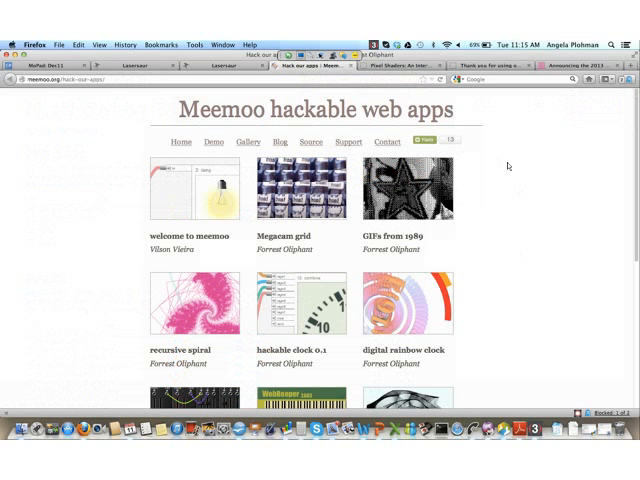
pyautogui.moveTo(144, 84)
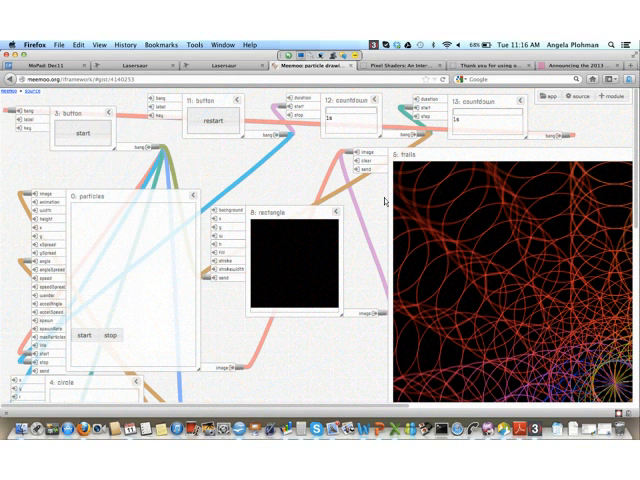
pyautogui.moveTo(440, 212)
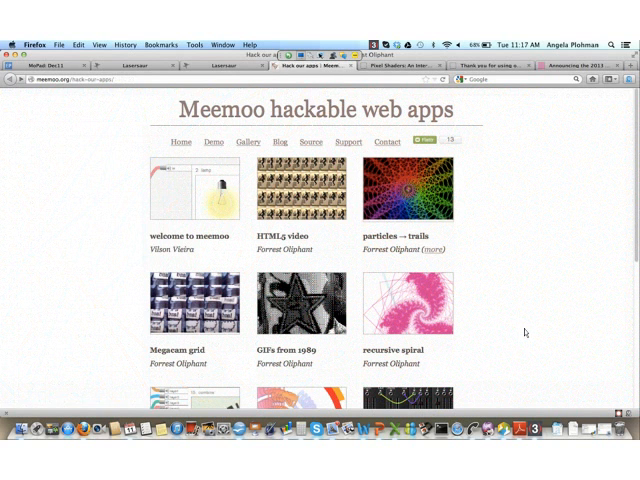
# Open one of the purple geometric render photos from the Flickr search results
pyautogui.click(434, 250)
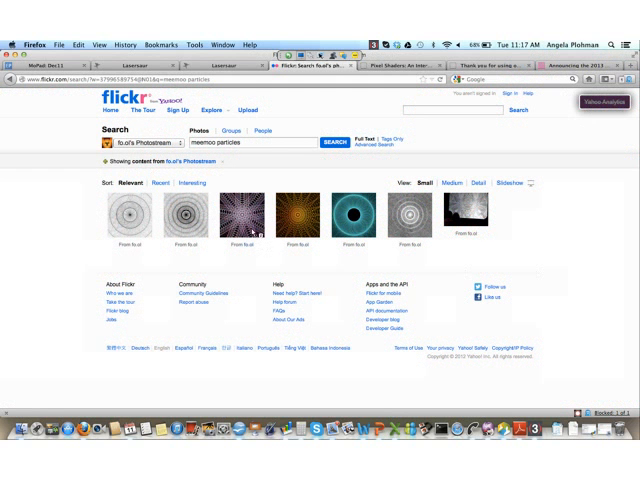
pyautogui.moveTo(242, 216)
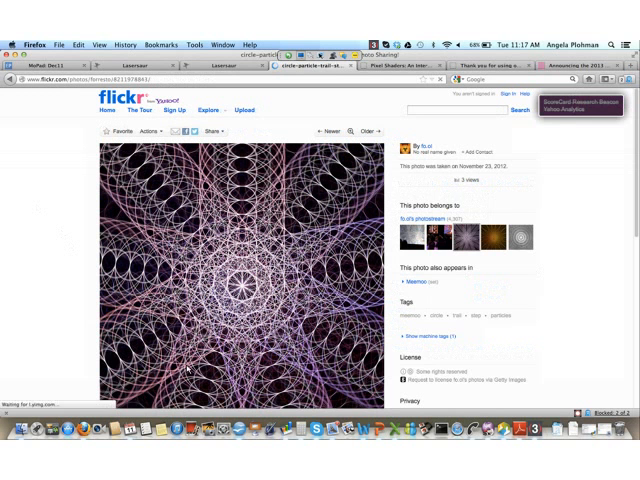
# View two spiral particle photos from the 'meemoo particles' search and return to the Meemoo gallery
pyautogui.click(334, 432)
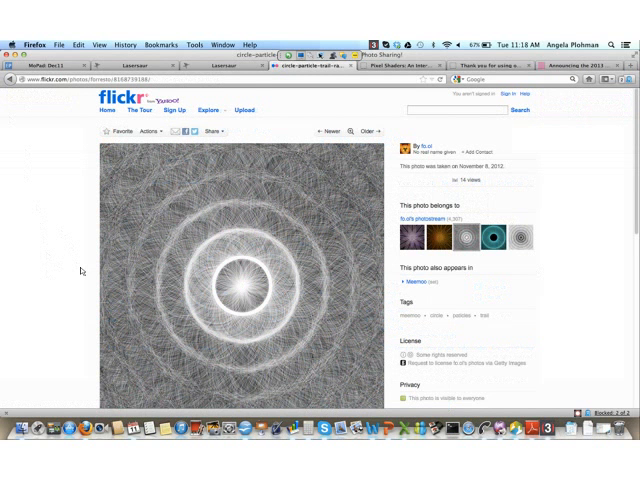
pyautogui.scroll(-3)
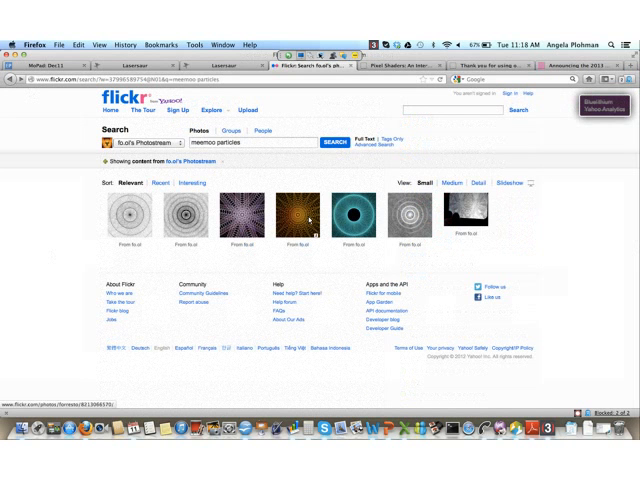
pyautogui.click(312, 216)
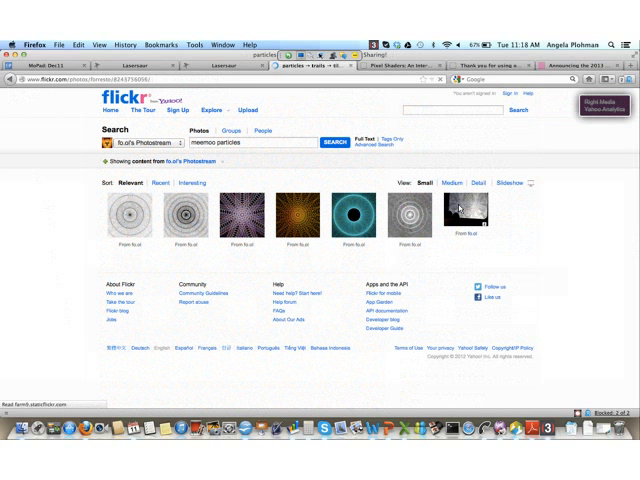
pyautogui.click(464, 204)
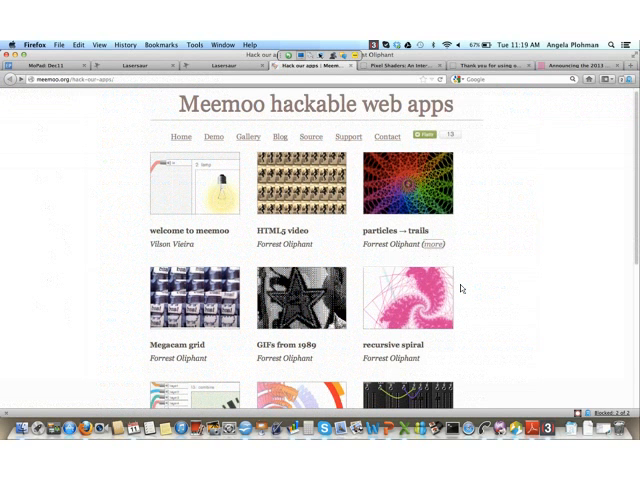
# Scroll the Meemoo hackable web apps gallery down to the contact links and back
pyautogui.scroll(-3)
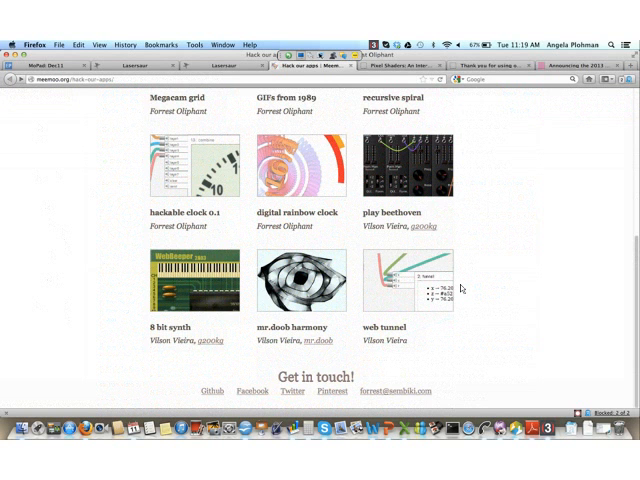
pyautogui.scroll(3)
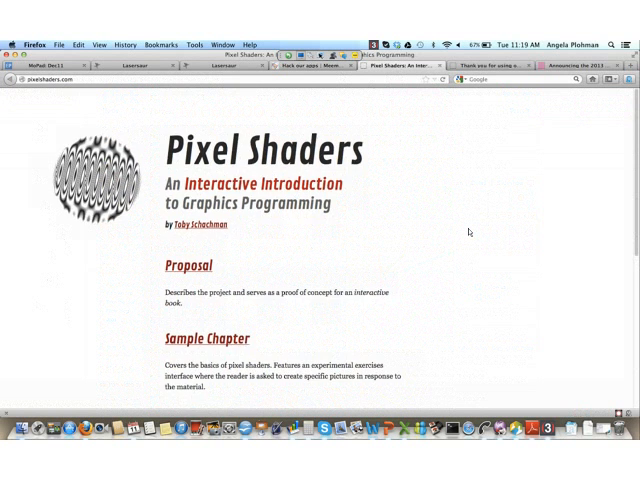
# Scroll the Pixel Shaders interactive book introduction page
pyautogui.scroll(-3)
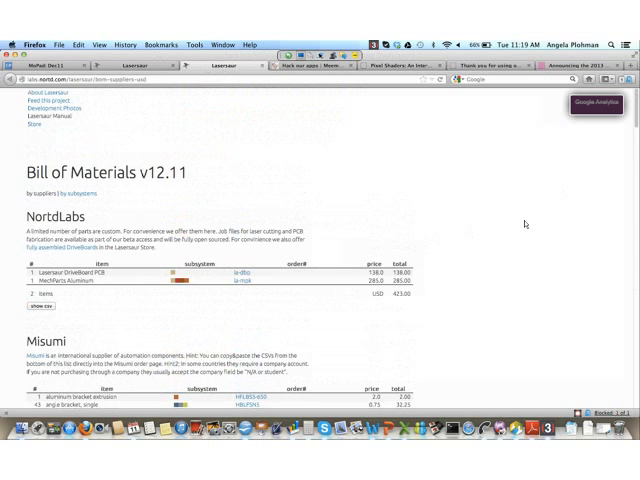
# Scroll the Bill of Materials v12.11 past the NortdLabs total into the Misumi parts list
pyautogui.scroll(-3)
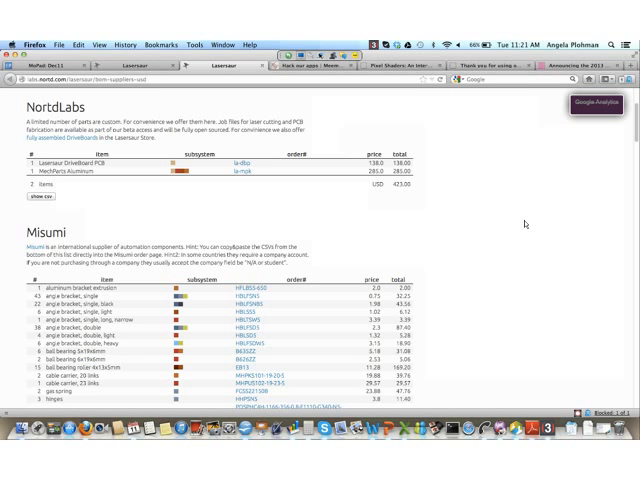
pyautogui.moveTo(528, 224)
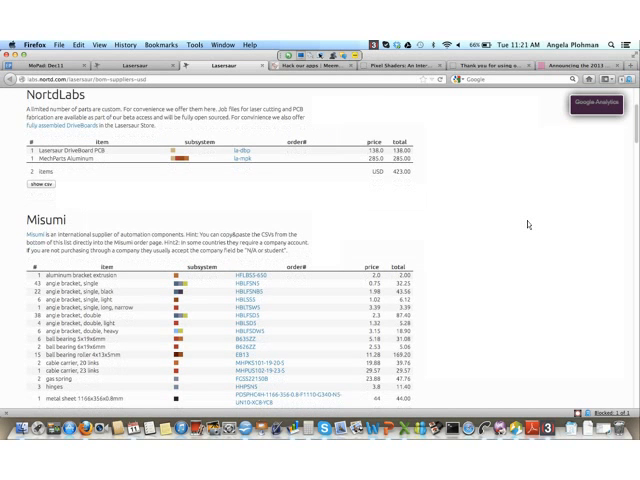
pyautogui.scroll(-3)
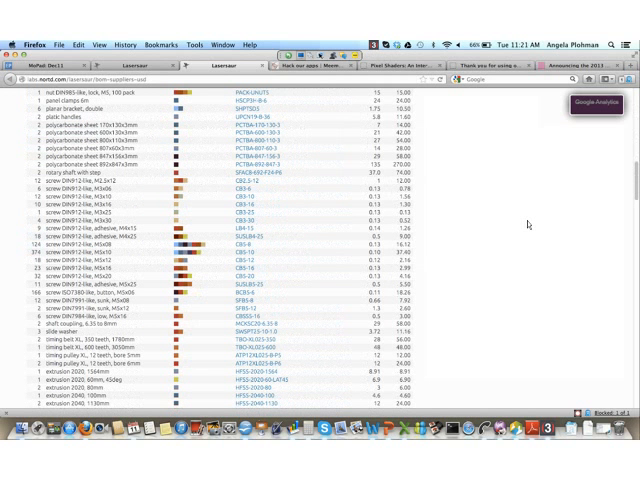
# Scroll through the Misumi, ThorLabs, Mouser, ColeTech, GeckoDrive, LinEngineering and eBay supplier tables
pyautogui.scroll(-3)
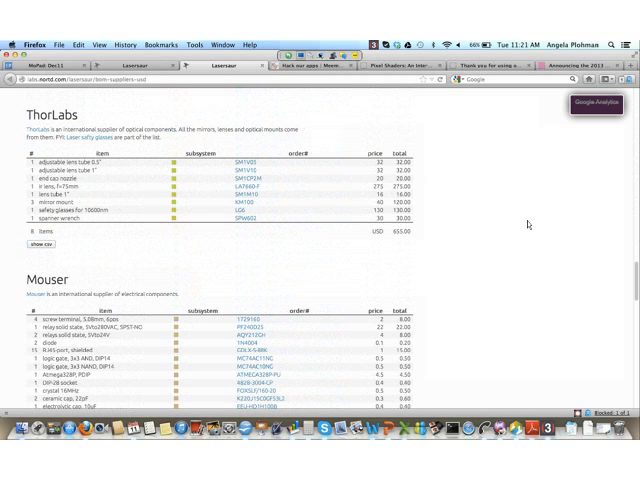
pyautogui.scroll(-3)
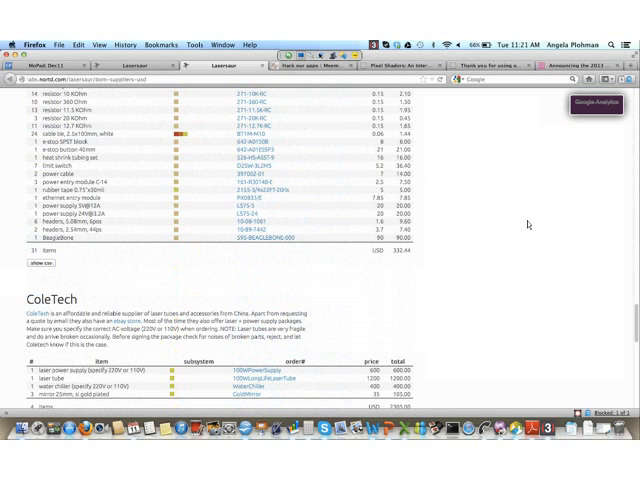
pyautogui.scroll(-3)
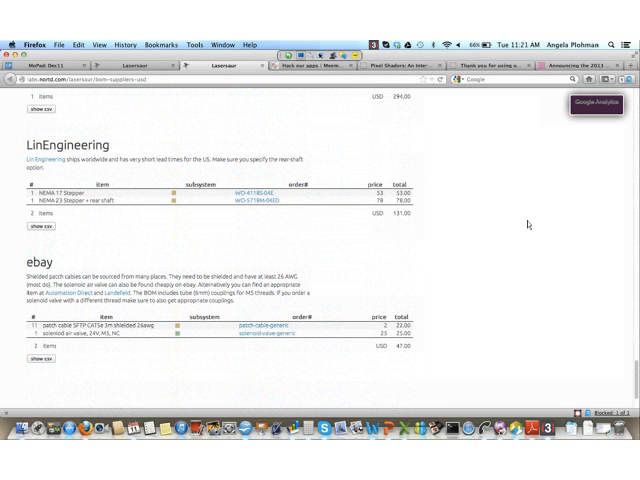
pyautogui.scroll(3)
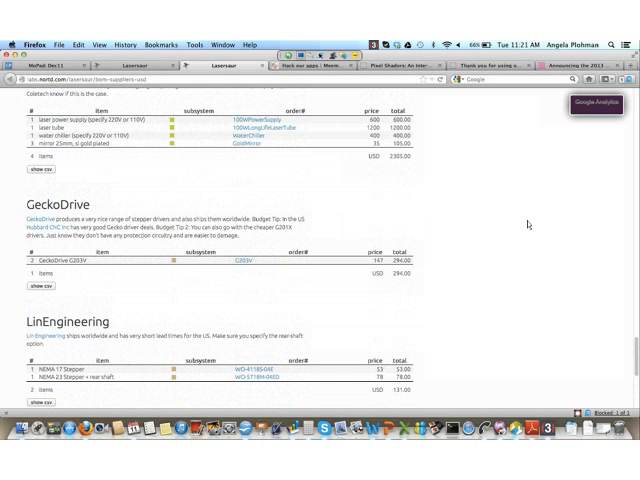
pyautogui.scroll(-3)
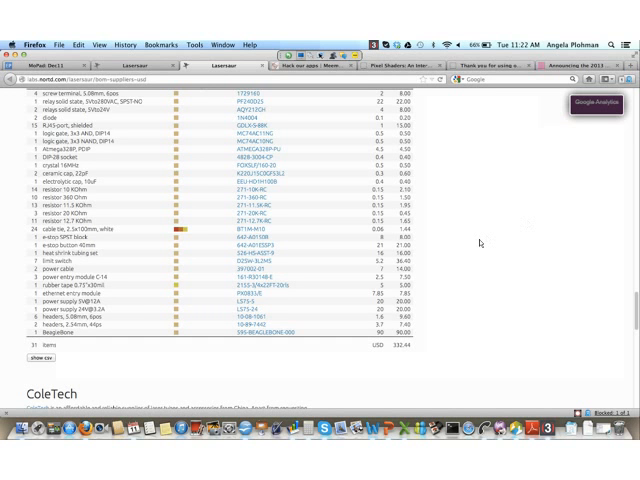
pyautogui.scroll(-3)
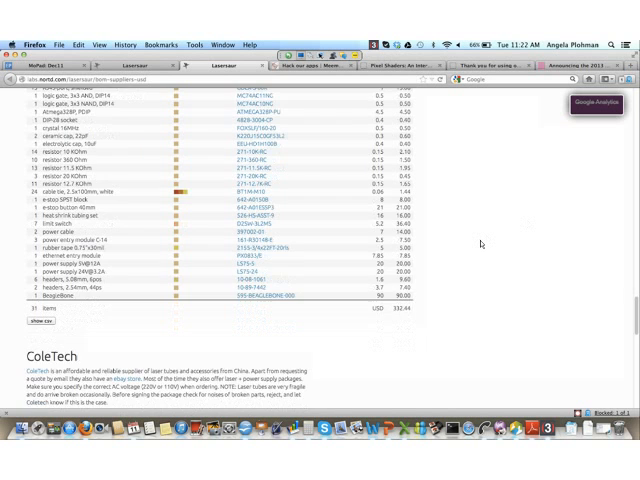
pyautogui.scroll(-3)
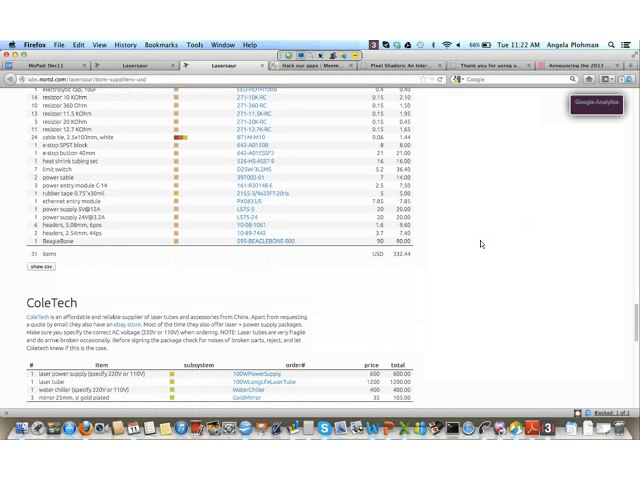